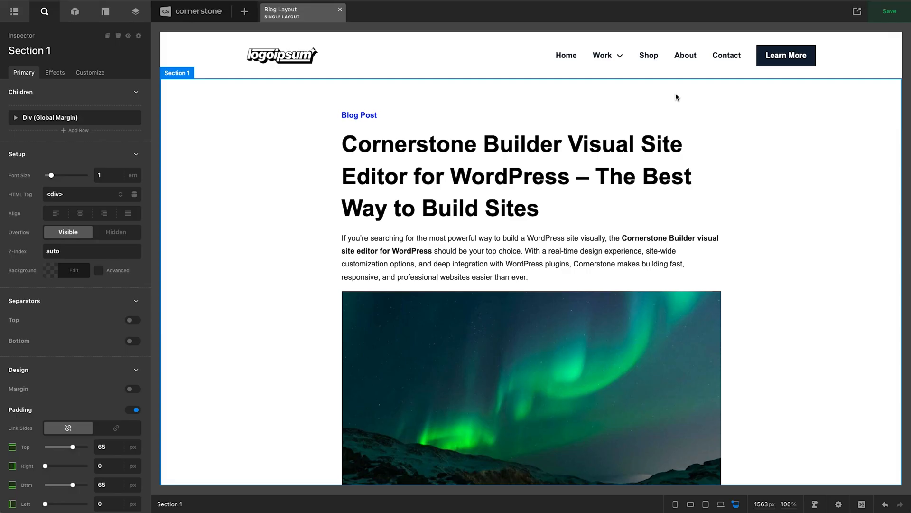
# - View the saved Blog Layout with 65 px section padding on the live blog post
pyautogui.scroll(-3)
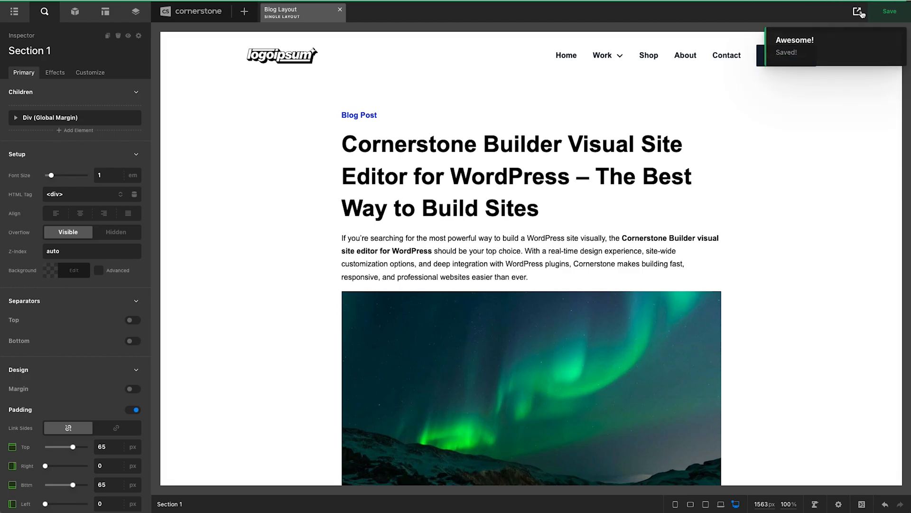
pyautogui.click(856, 13)
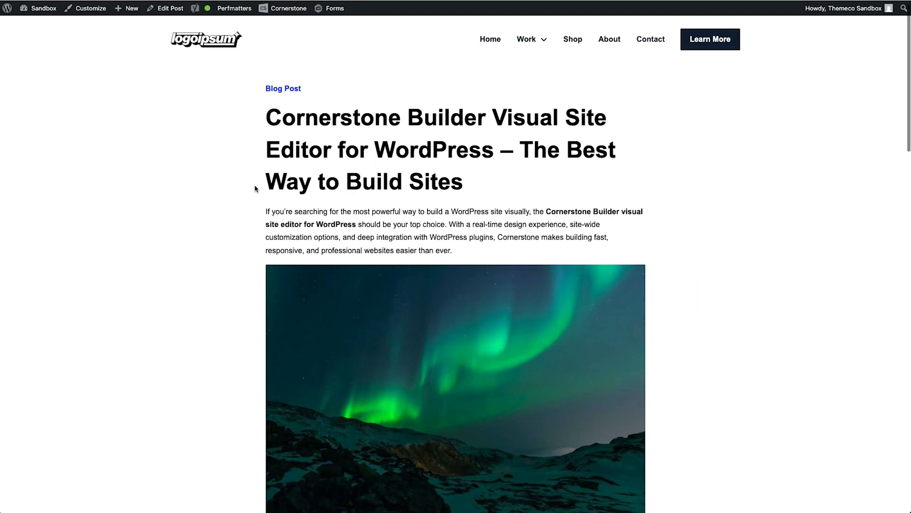
pyautogui.scroll(-3)
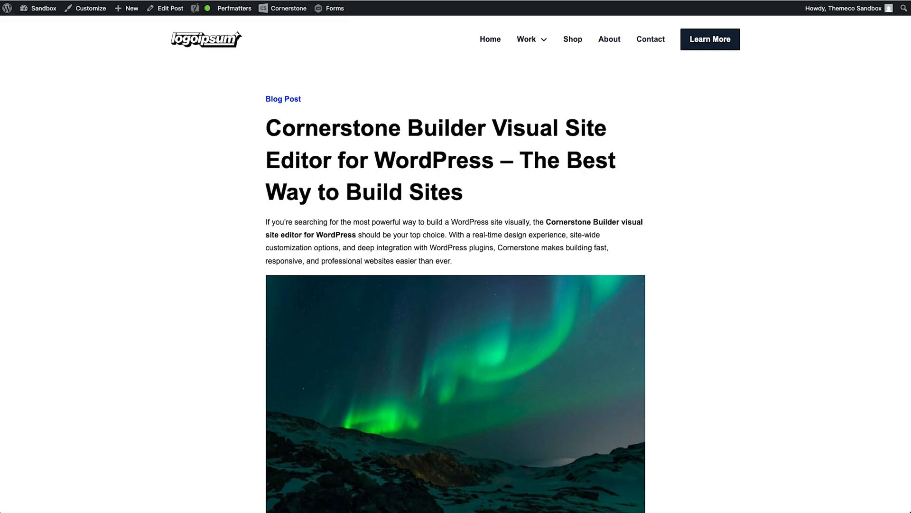
pyautogui.moveTo(160, 30)
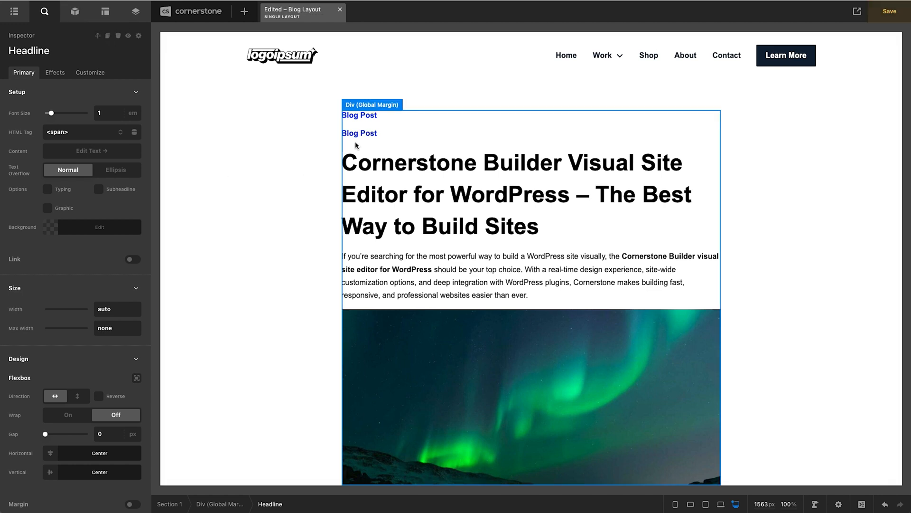
# - Set the new headline to 'Read Time:' and find no 'read time' dynamic field in the picker
pyautogui.click(92, 151)
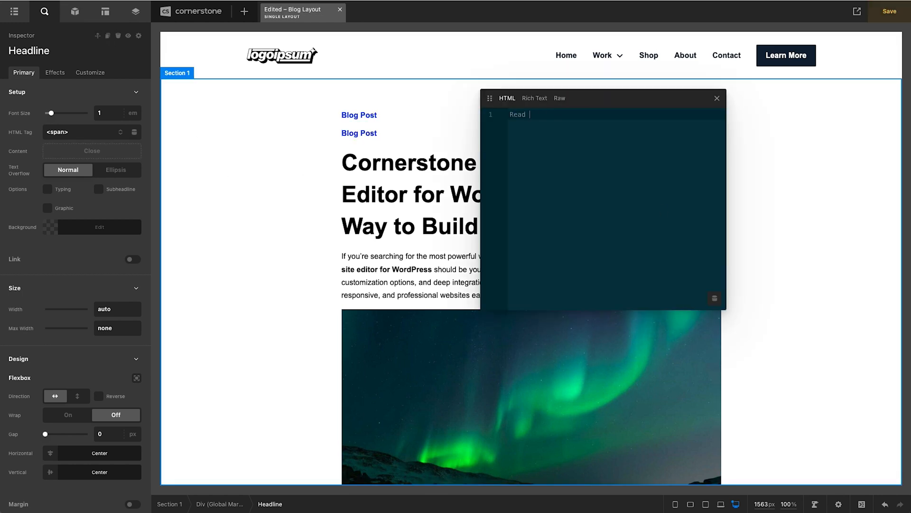
pyautogui.write('Time:')
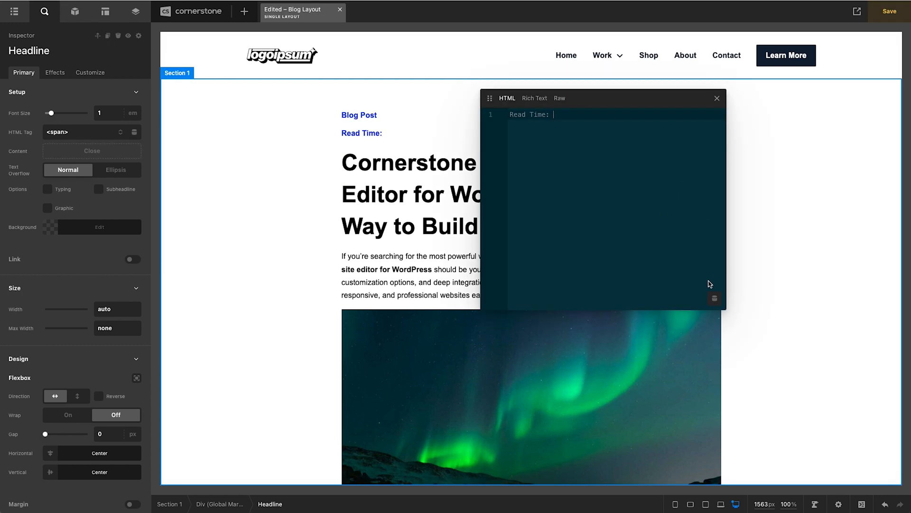
pyautogui.click(714, 298)
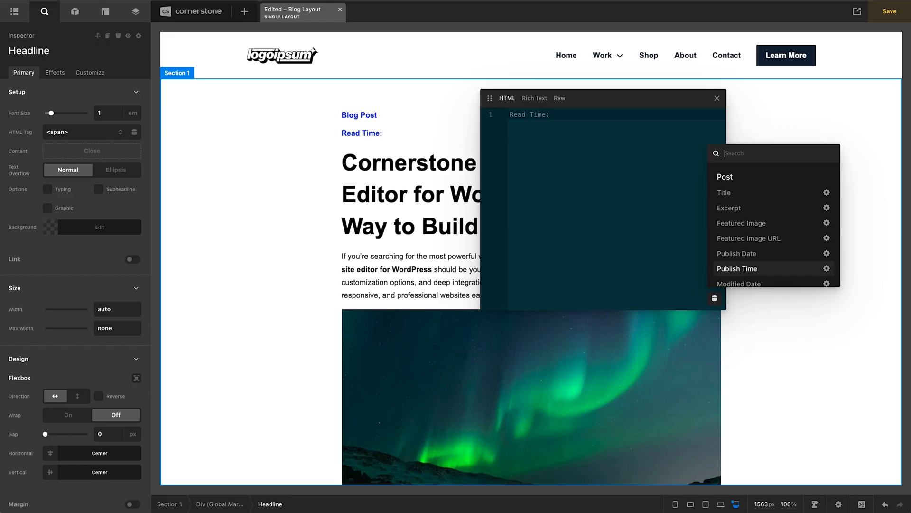
pyautogui.write('read time')
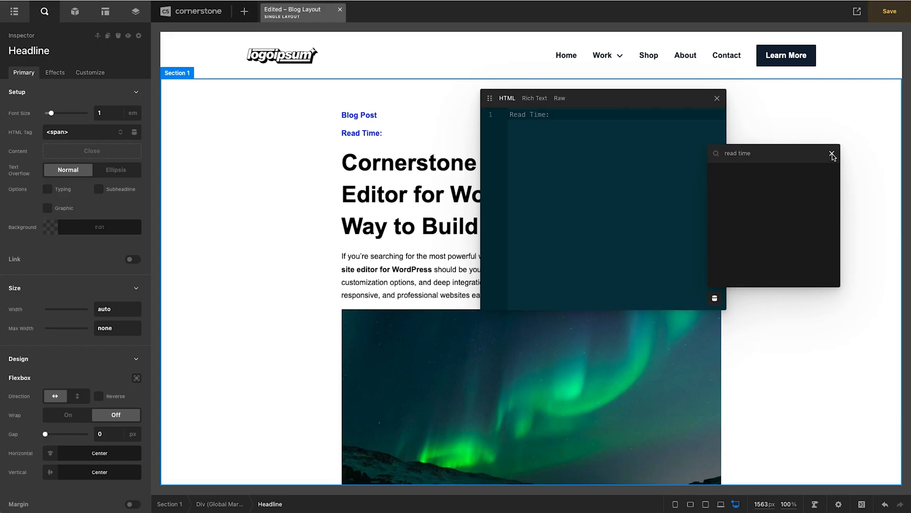
pyautogui.click(831, 153)
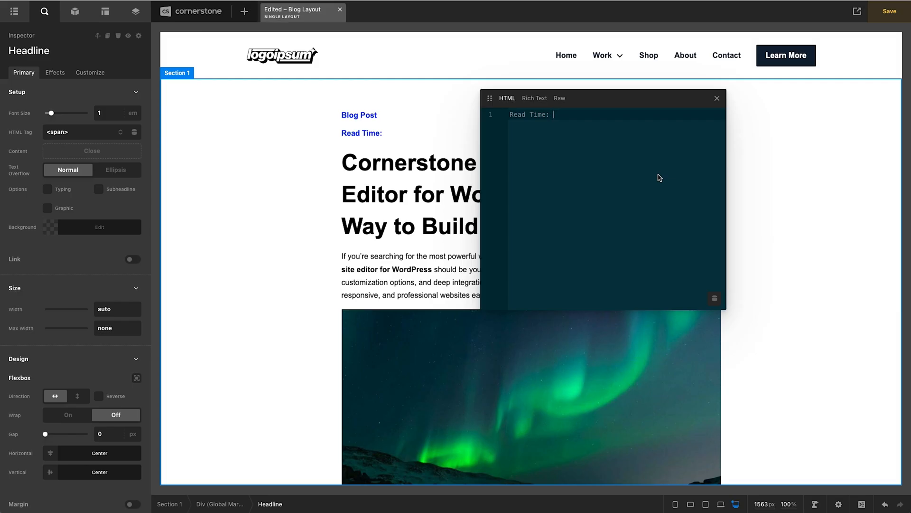
pyautogui.moveTo(649, 179)
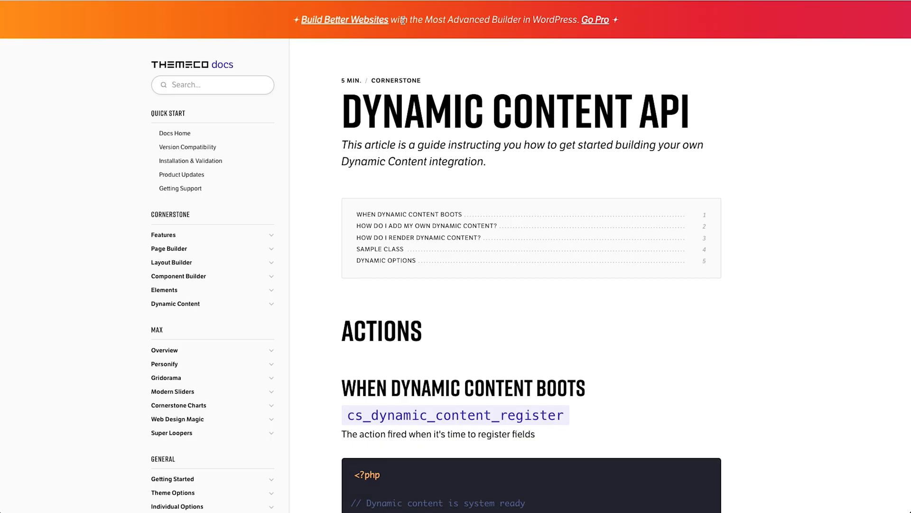
pyautogui.moveTo(411, 200)
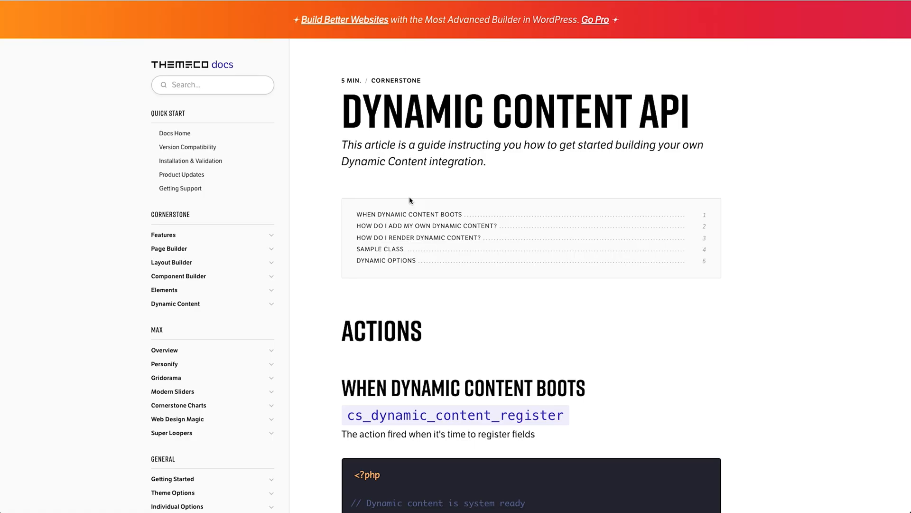
pyautogui.moveTo(408, 205)
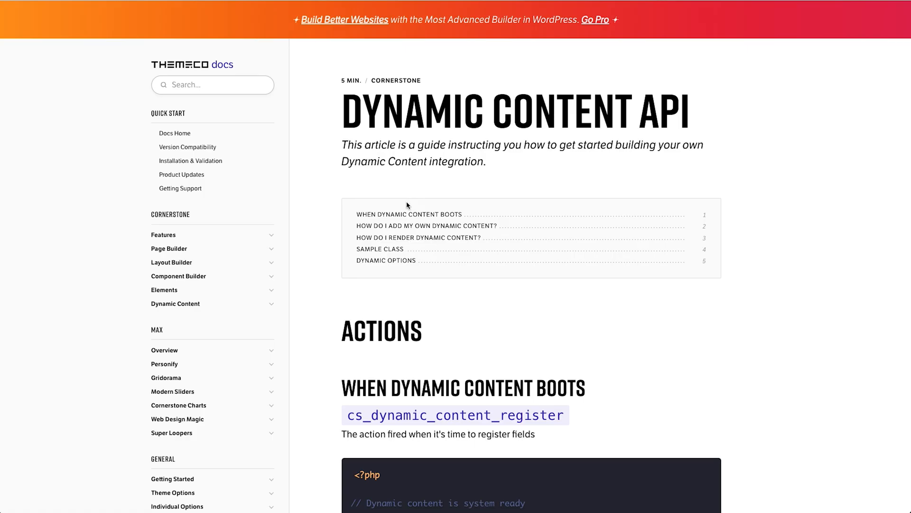
# - Scroll the Dynamic Content API article to its Sample Class code for a DynamicContentExample group
pyautogui.scroll(-3)
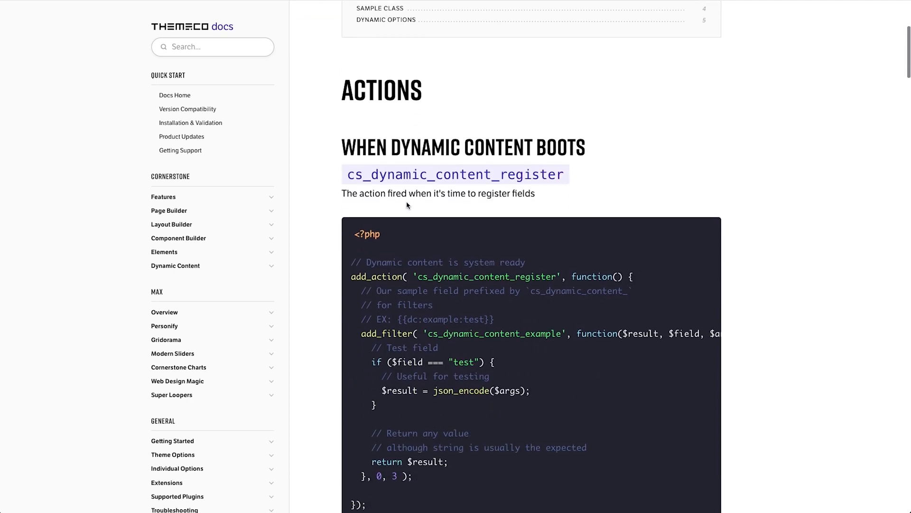
pyautogui.scroll(-3)
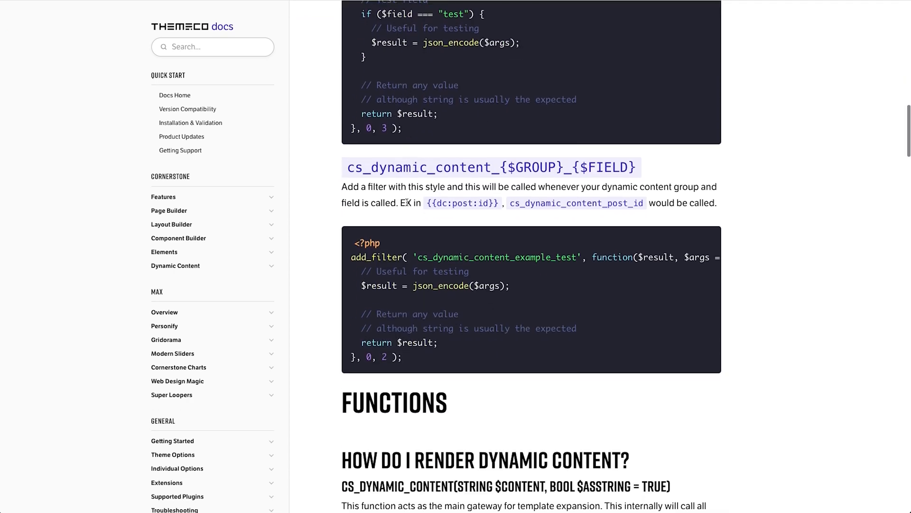
pyautogui.scroll(-3)
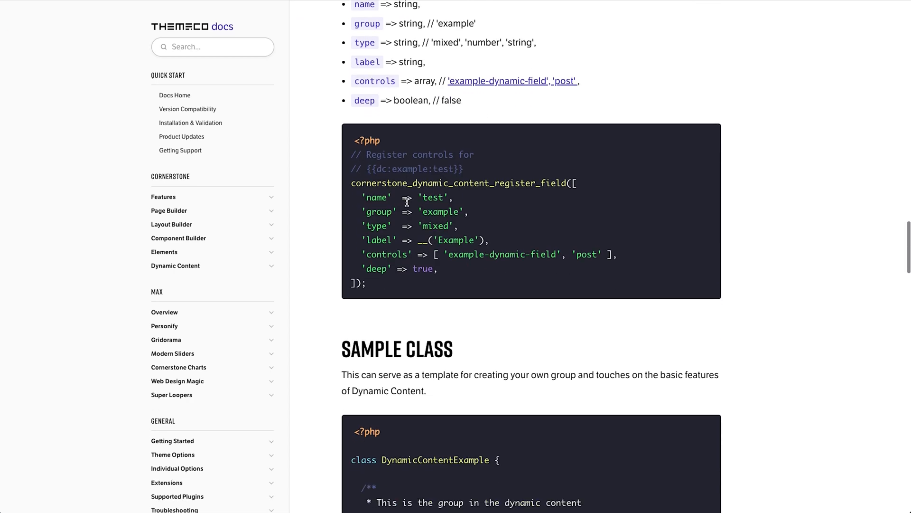
pyautogui.scroll(-3)
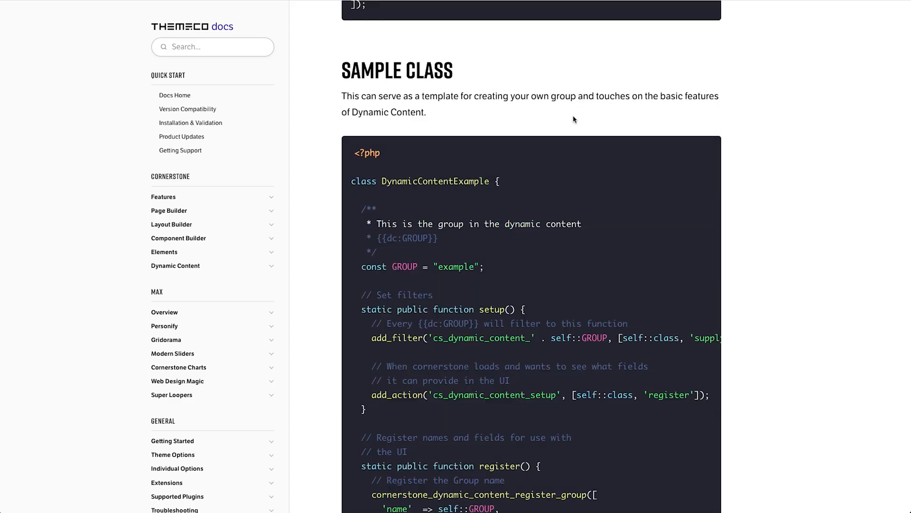
pyautogui.doubleClick(396, 70)
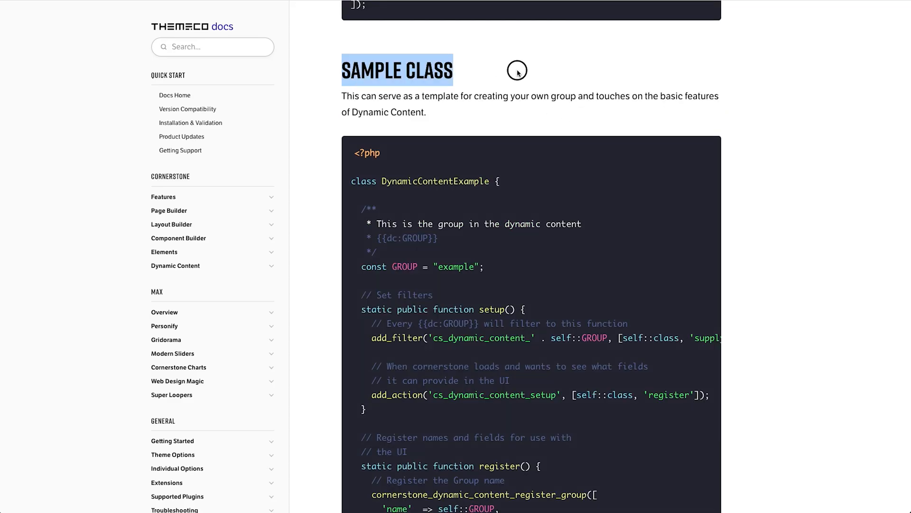
pyautogui.scroll(-3)
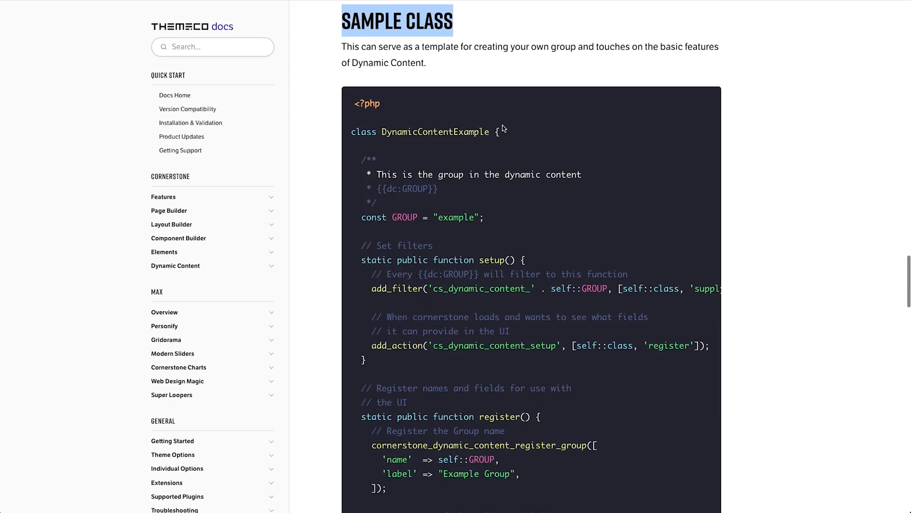
pyautogui.scroll(-3)
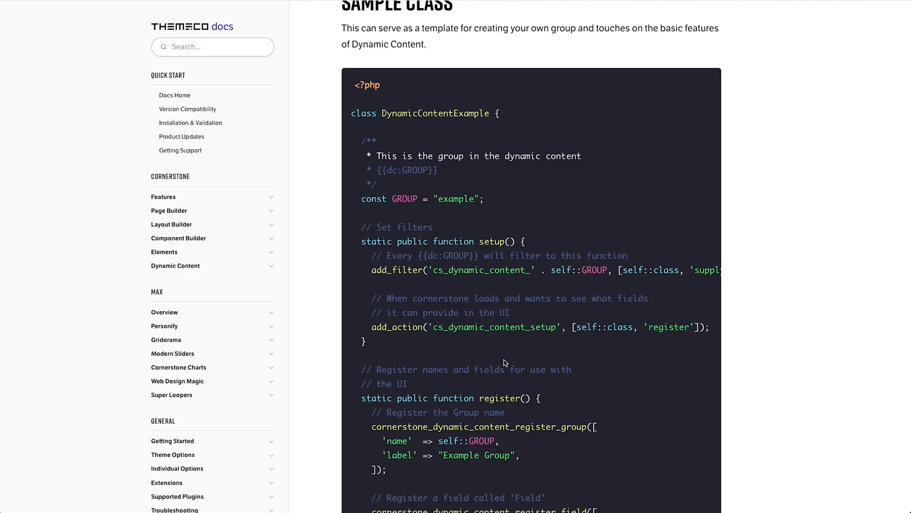
pyautogui.moveTo(644, 214)
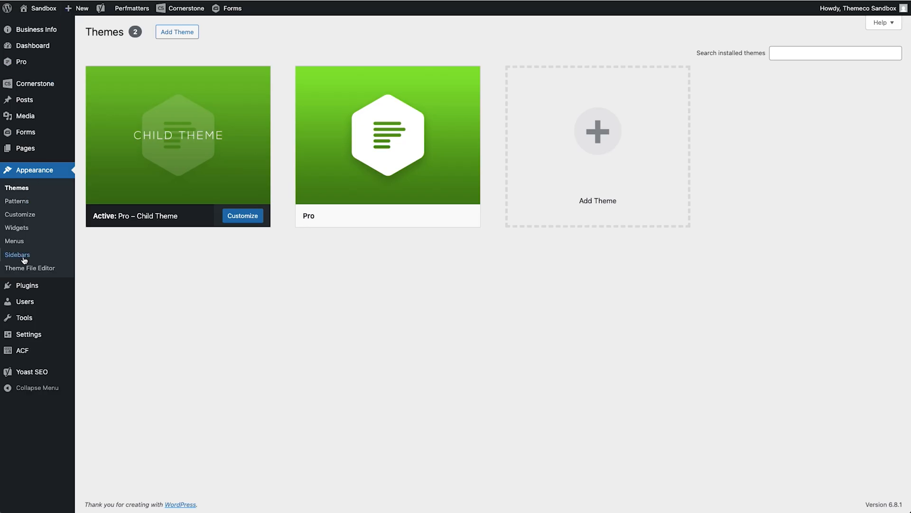
# - Open the child theme's functions.php in the Theme File Editor
pyautogui.click(30, 268)
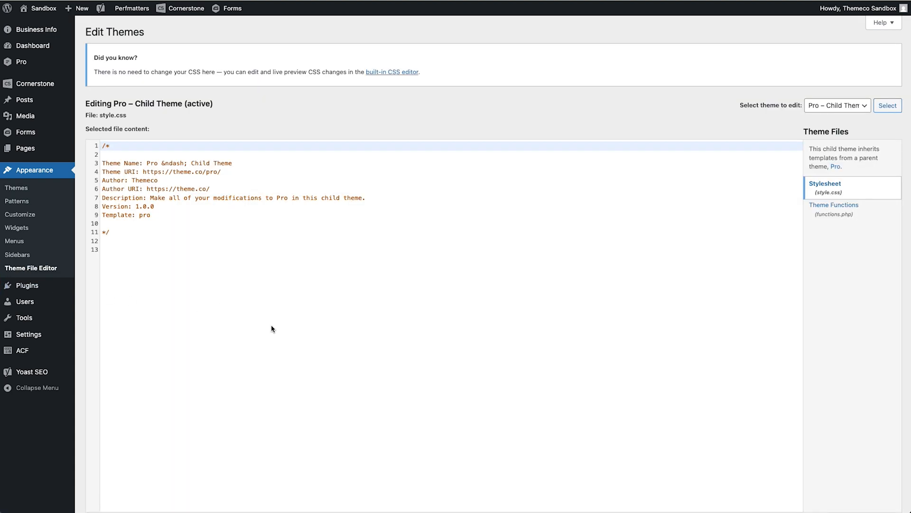
pyautogui.click(834, 205)
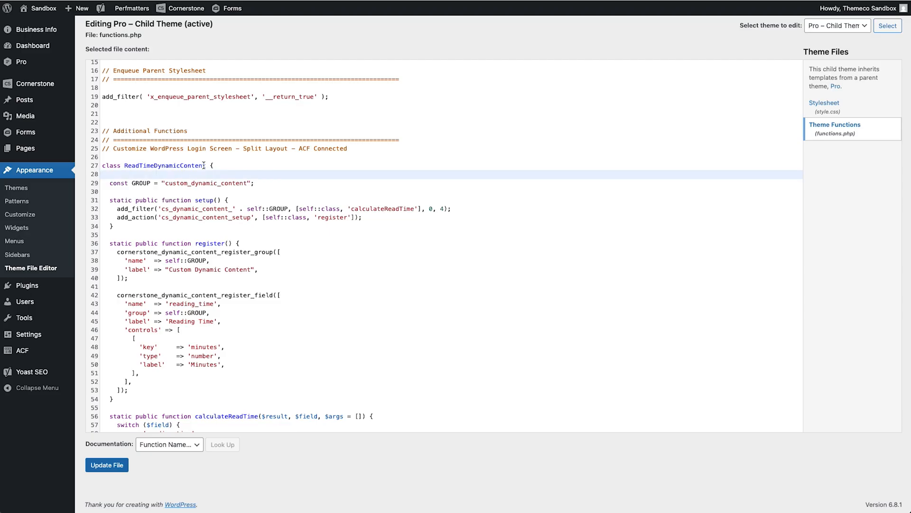
# - Review the ReadTimeDynamicContent class and its setup function, then update functions.php
pyautogui.doubleClick(164, 165)
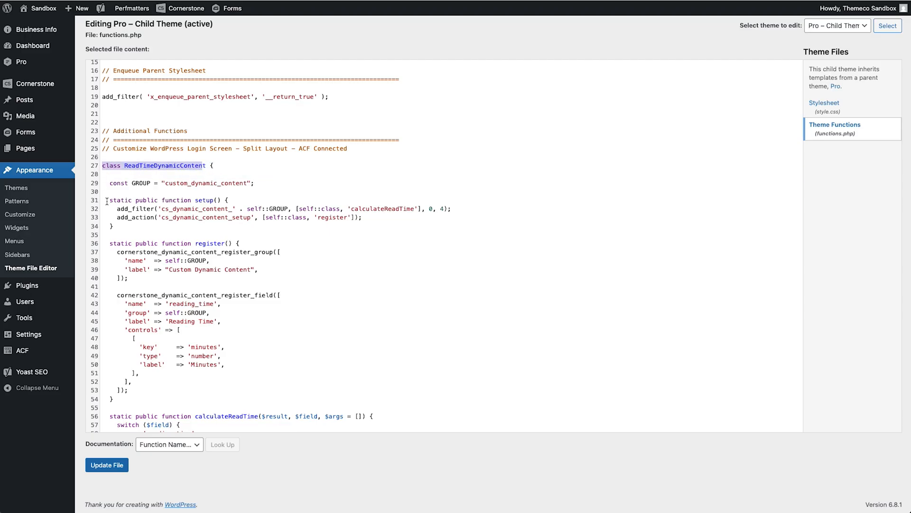
pyautogui.moveTo(109, 200)
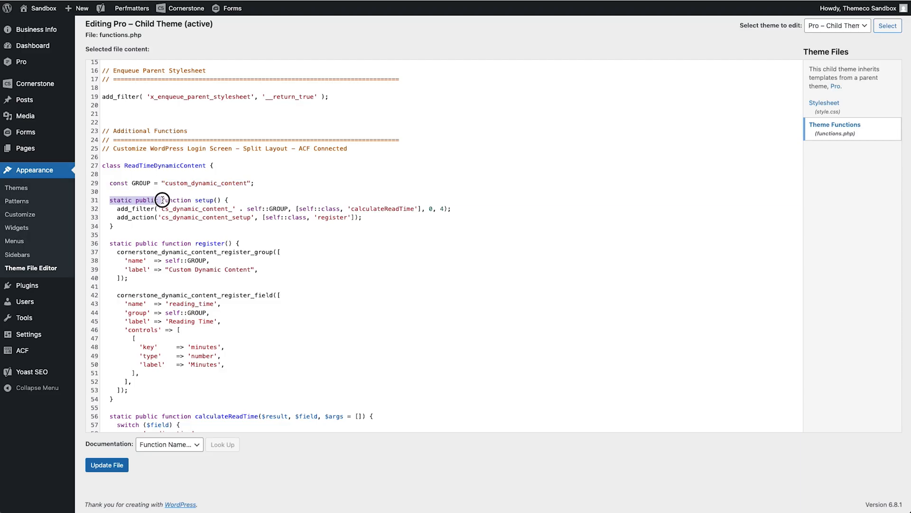
pyautogui.doubleClick(144, 208)
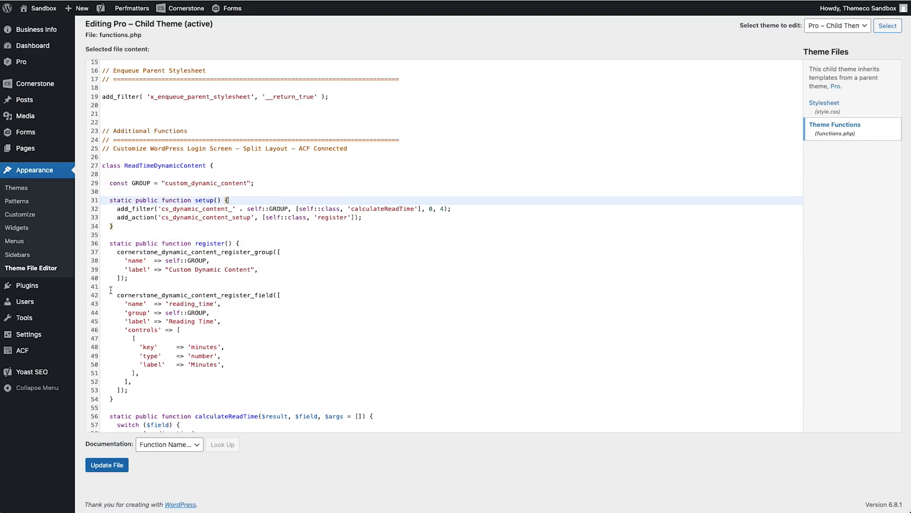
pyautogui.doubleClick(272, 295)
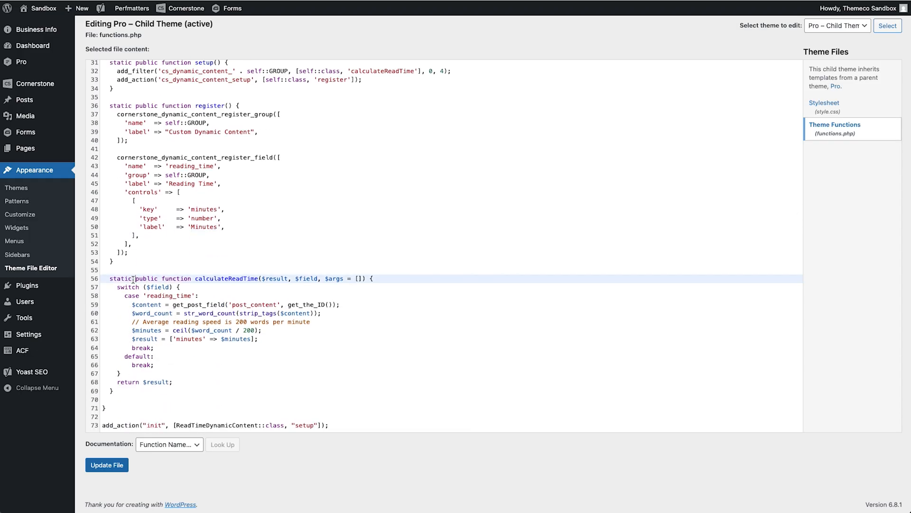
pyautogui.moveTo(135, 277); pyautogui.dragTo(180, 287)
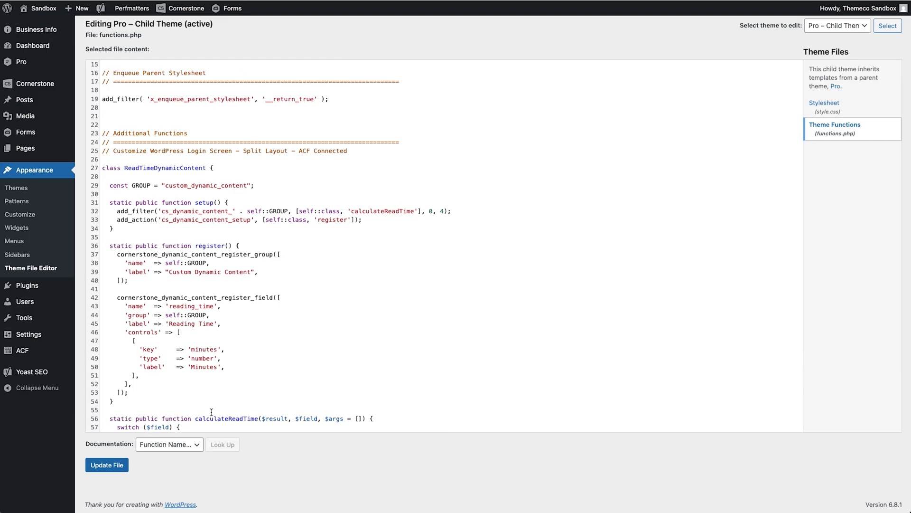
pyautogui.click(106, 464)
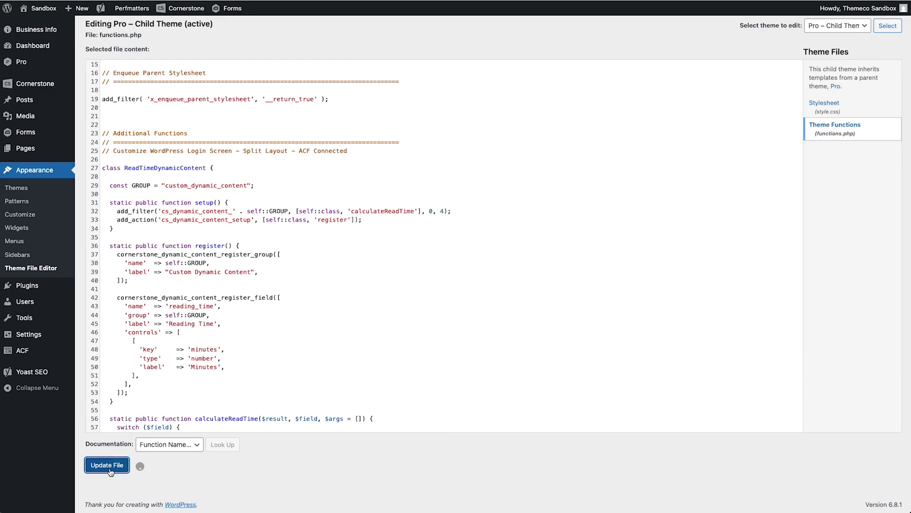
pyautogui.click(107, 464)
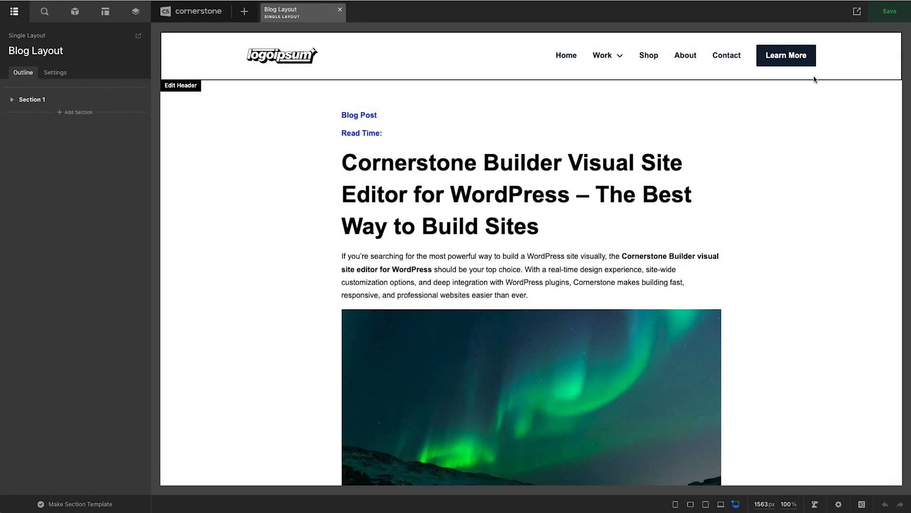
# - Show the Read Time headline's dynamic content list, now including Custom Dynamic Content > Reading Time
pyautogui.click(362, 132)
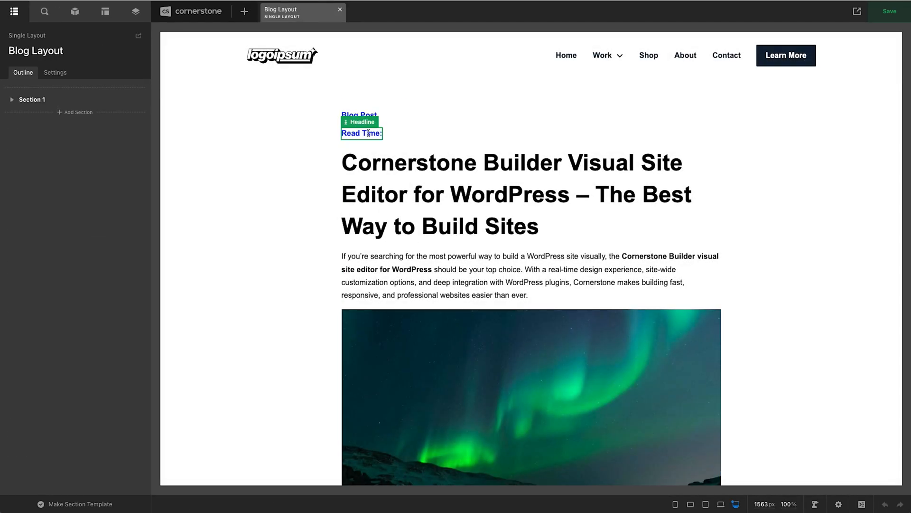
pyautogui.click(361, 133)
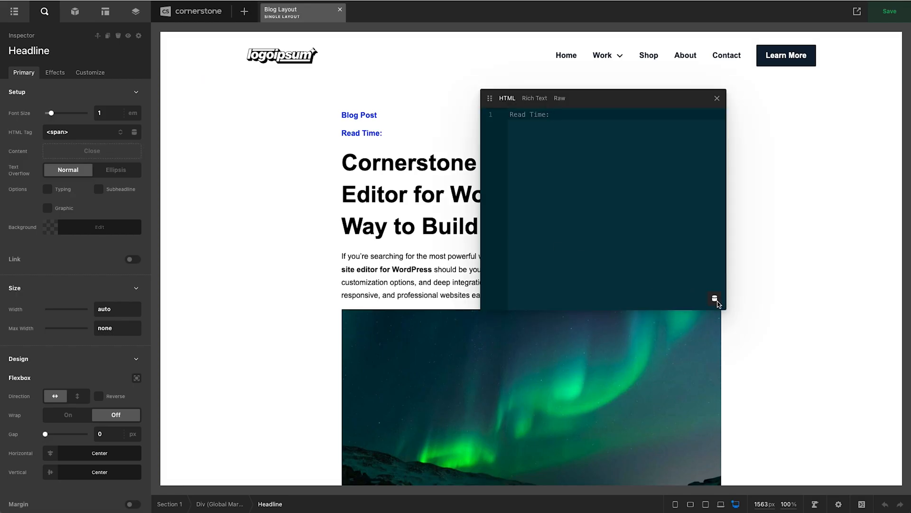
pyautogui.click(715, 298)
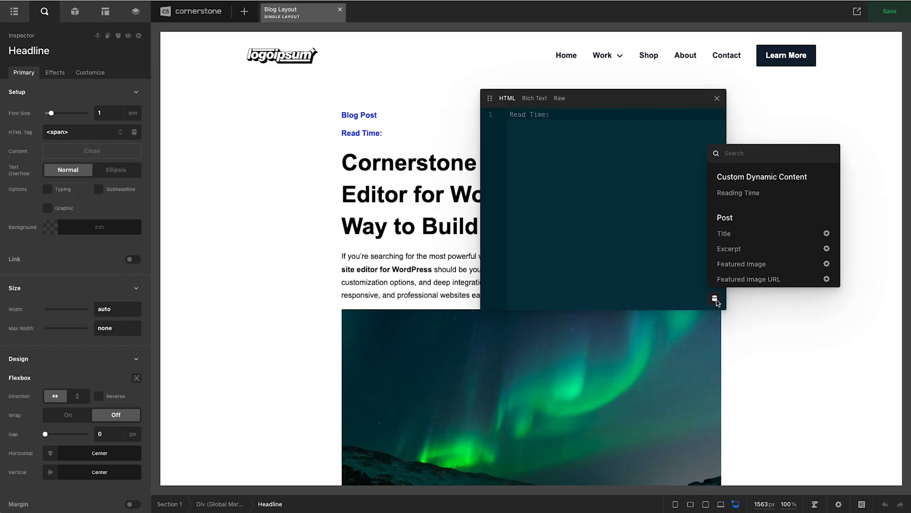
pyautogui.moveTo(718, 182)
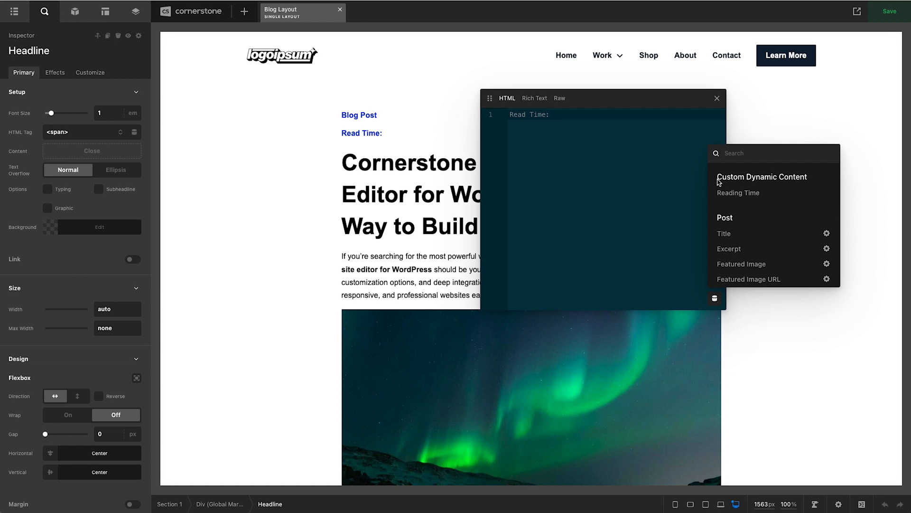
pyautogui.moveTo(793, 182)
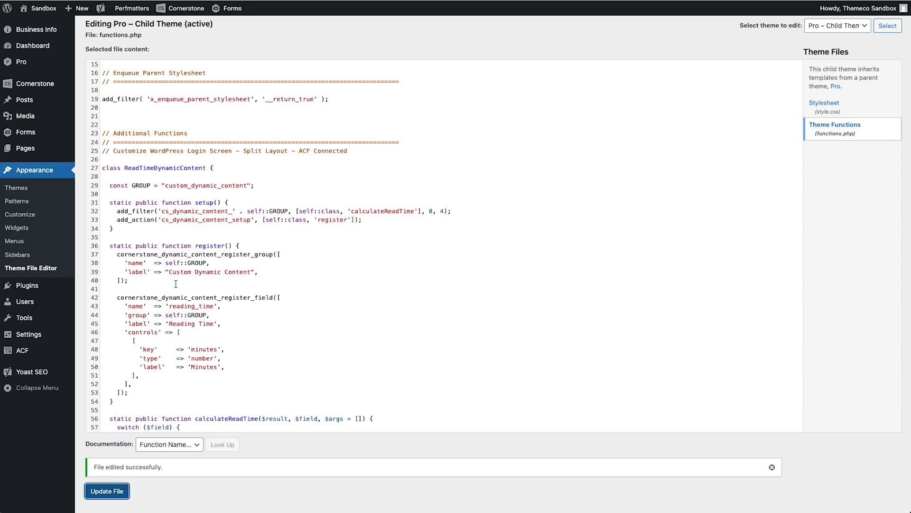
# - Change the field label from 'Reading' to 'Read' in functions.php and update the file
pyautogui.doubleClick(180, 323)
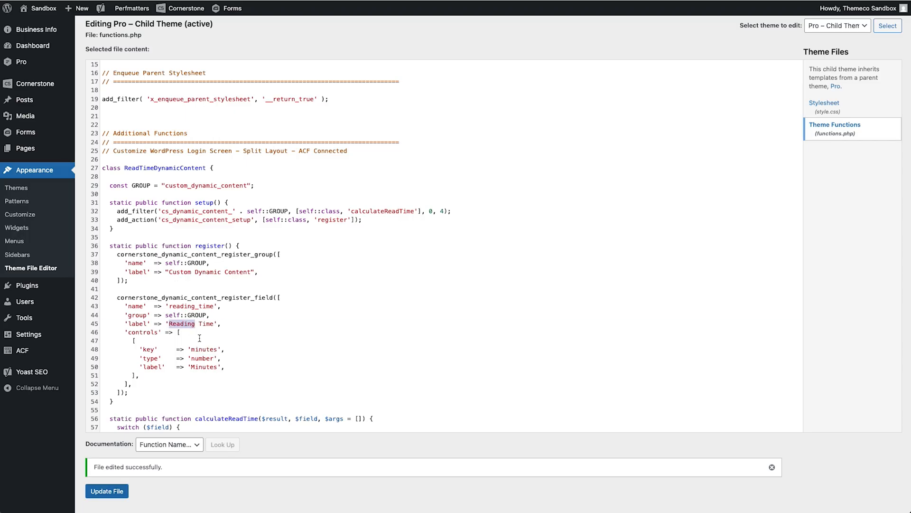
pyautogui.click(107, 465)
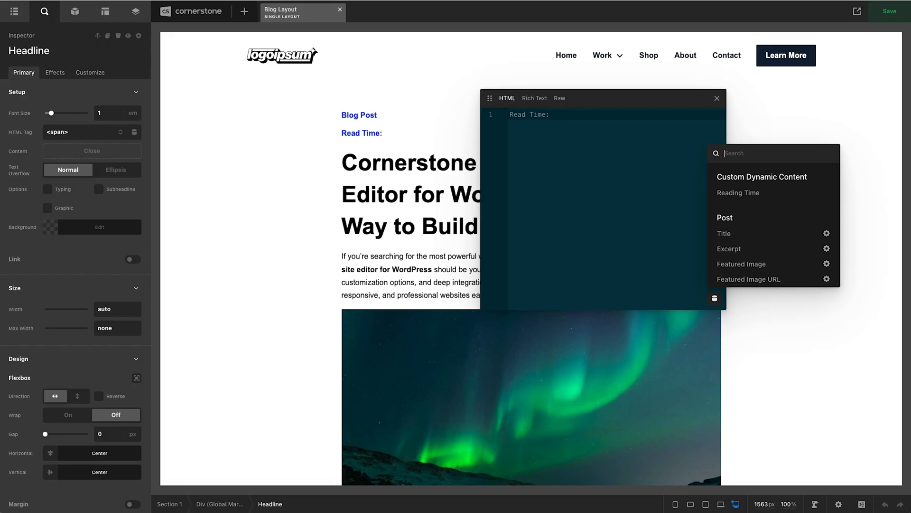
pyautogui.moveTo(517, 186)
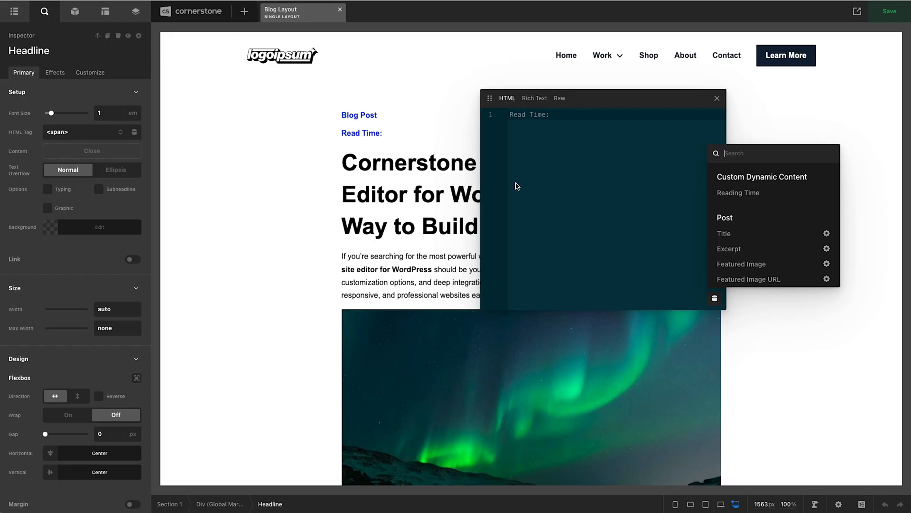
# - Insert the Read Time dynamic tag into the headline followed by ' minutes', previewing 'Read Time: 3 minutes'
pyautogui.click(716, 97)
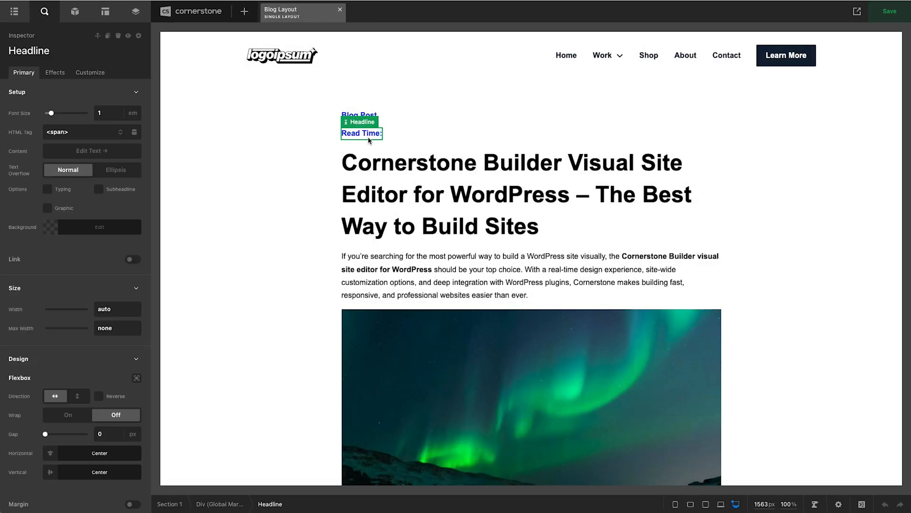
pyautogui.click(92, 151)
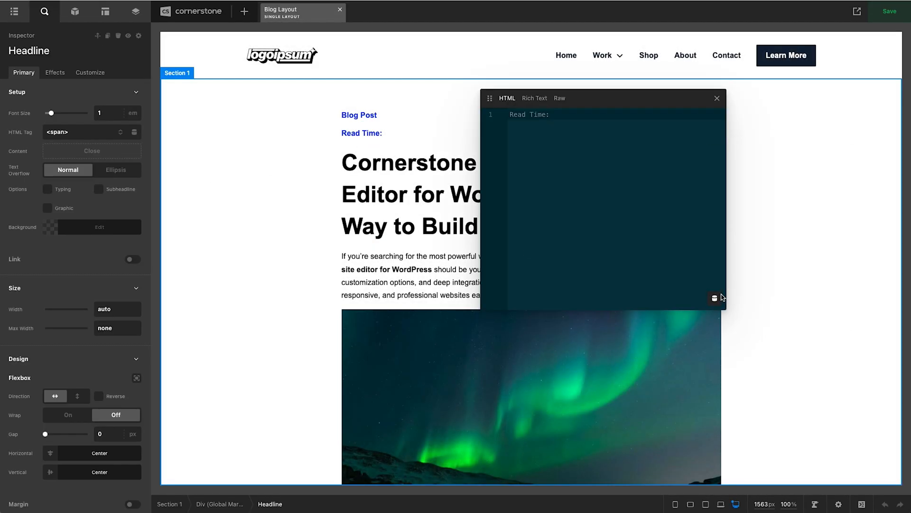
pyautogui.click(714, 298)
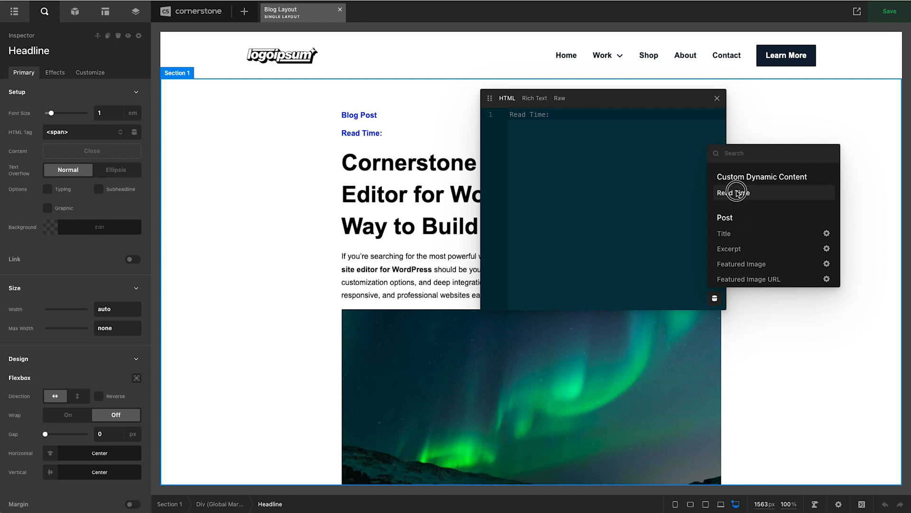
pyautogui.click(732, 193)
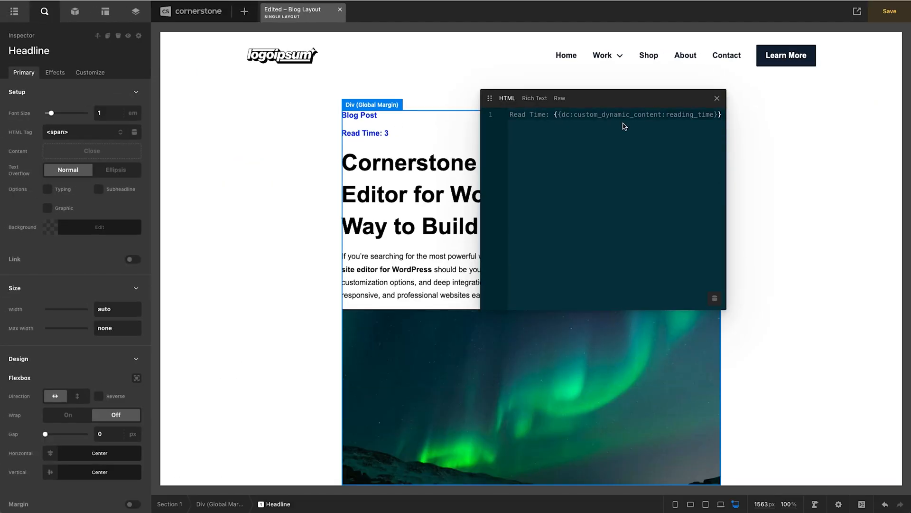
pyautogui.write('min')
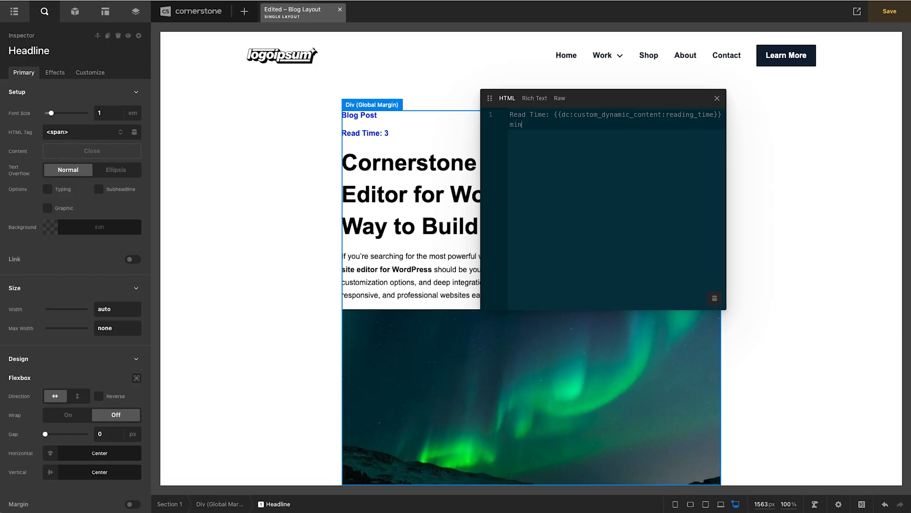
pyautogui.write('utes')
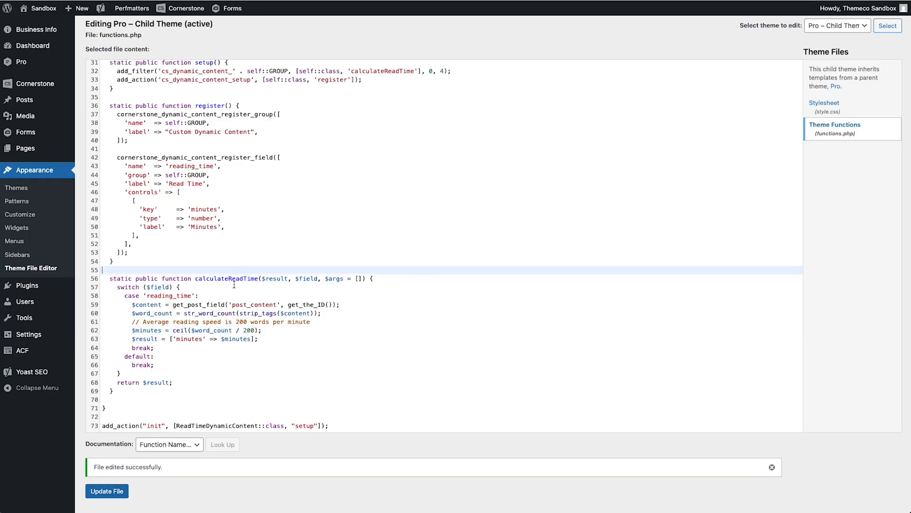
# - Change the reading-time divisor from 200 to 50 words per minute and update functions.php
pyautogui.doubleClick(248, 330)
pyautogui.write('5')
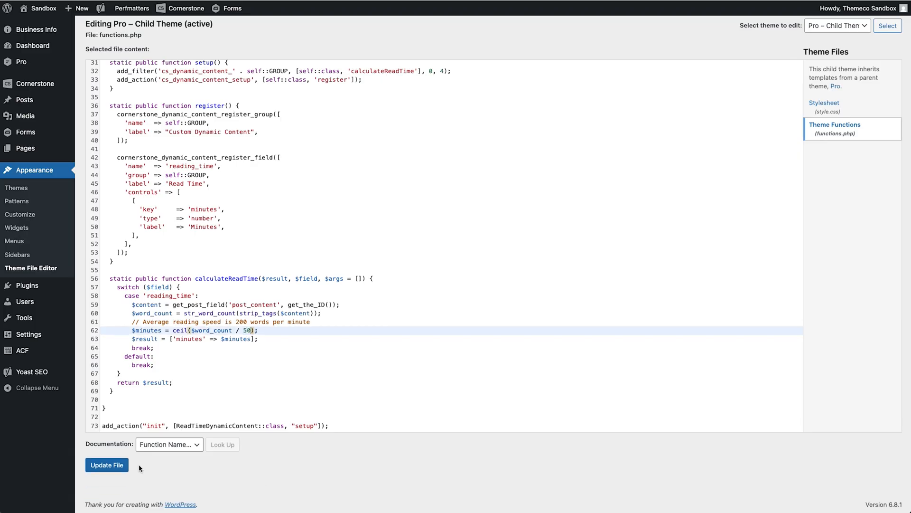
pyautogui.click(107, 464)
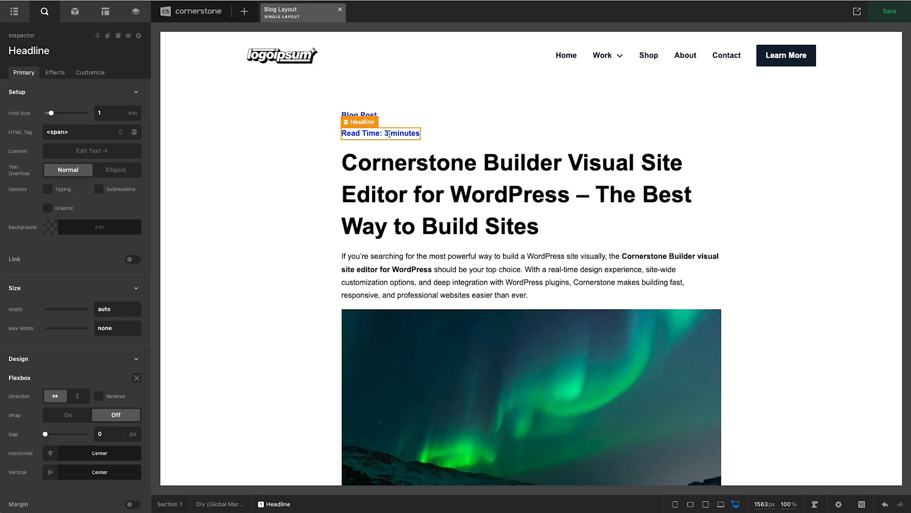
pyautogui.moveTo(463, 137)
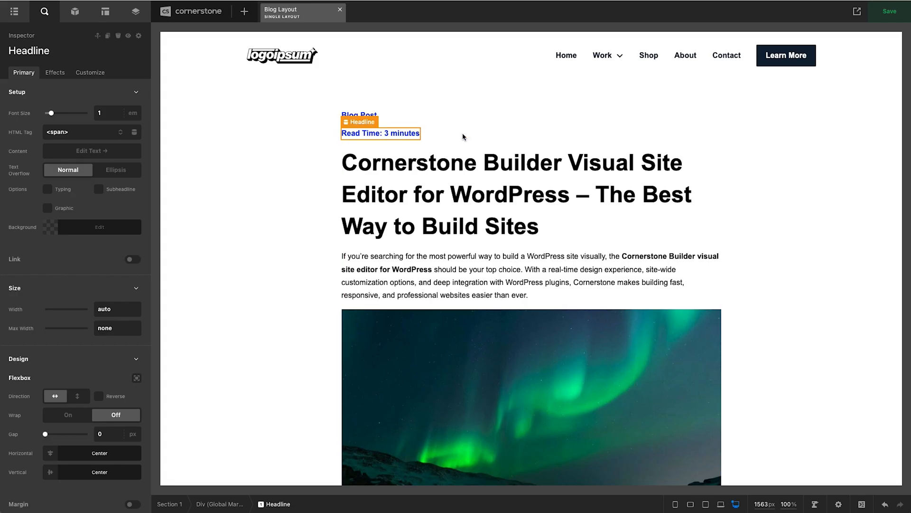